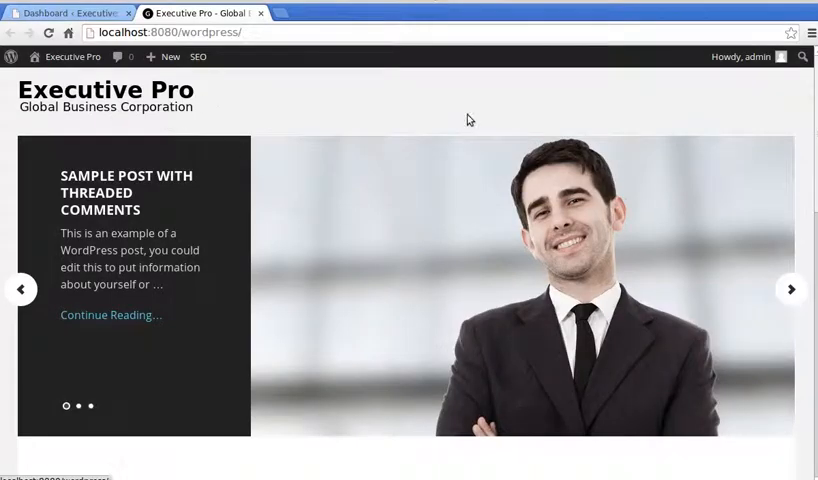
mouse_move(253, 108)
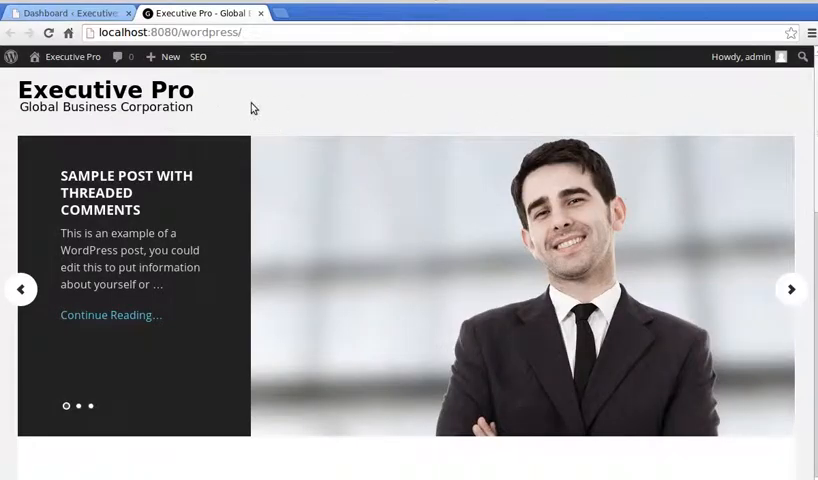
mouse_move(339, 107)
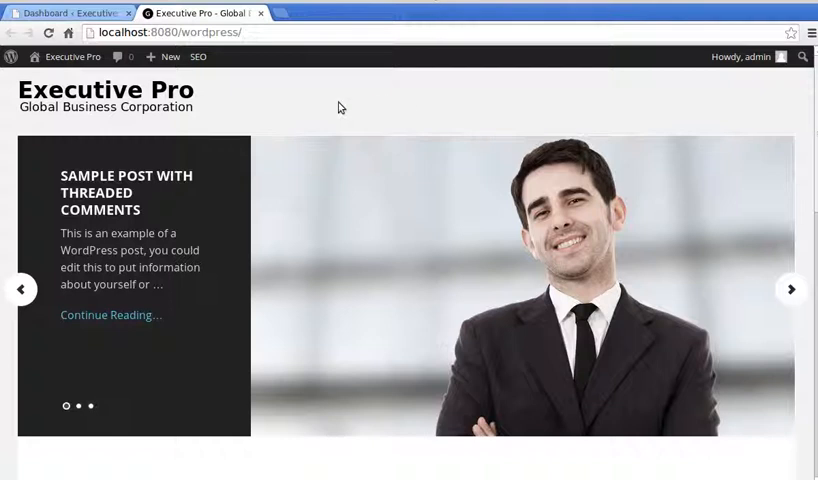
mouse_move(400, 100)
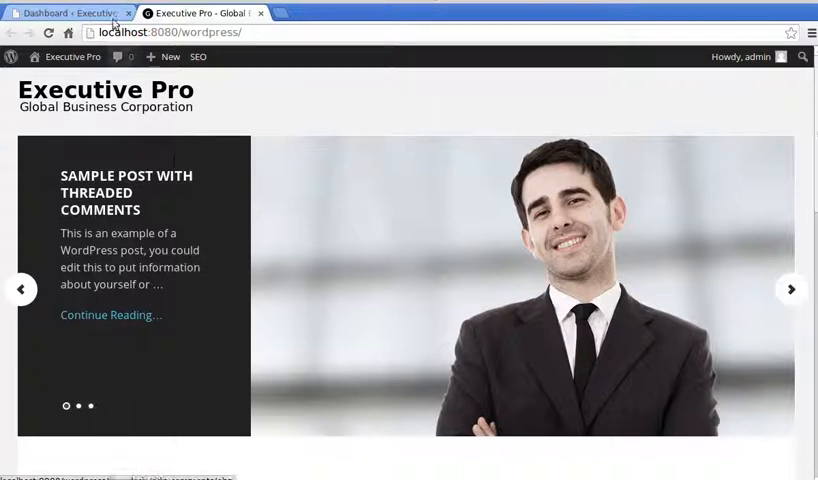
Open the Menus editor from the site dashboard's Appearance section
left_click(65, 13)
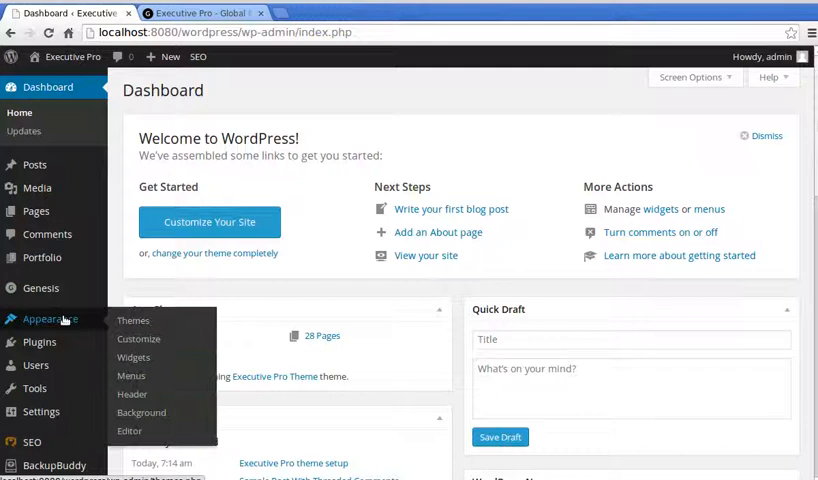
mouse_move(131, 375)
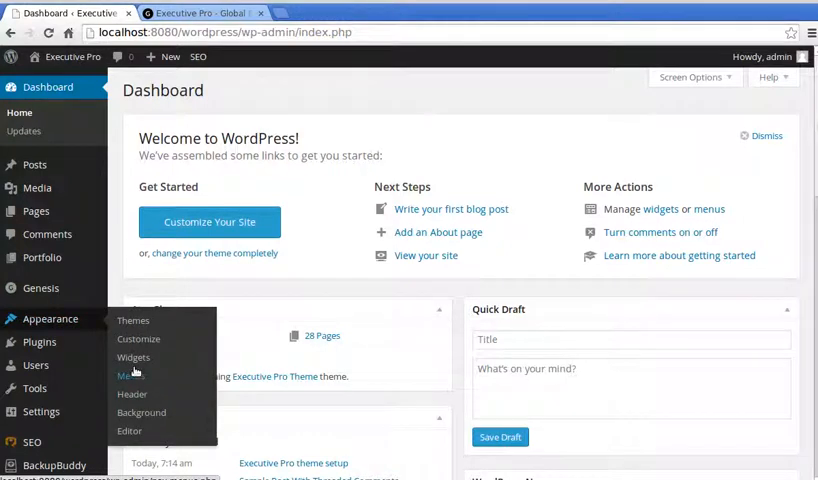
left_click(124, 375)
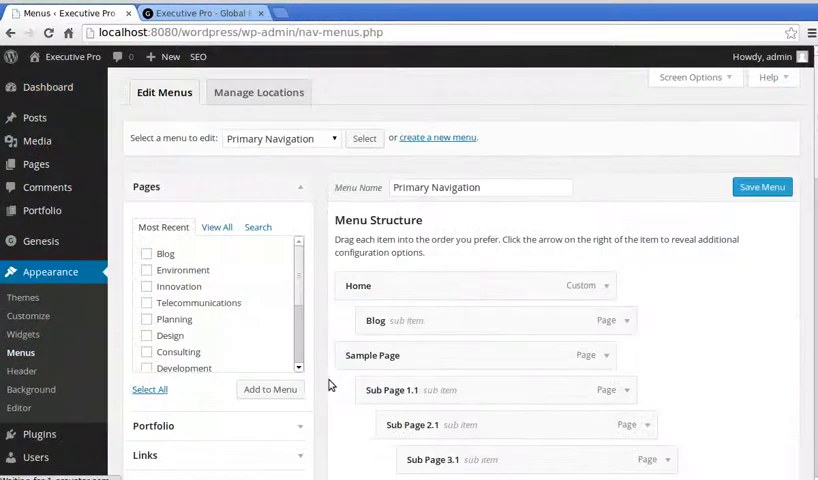
mouse_move(408, 152)
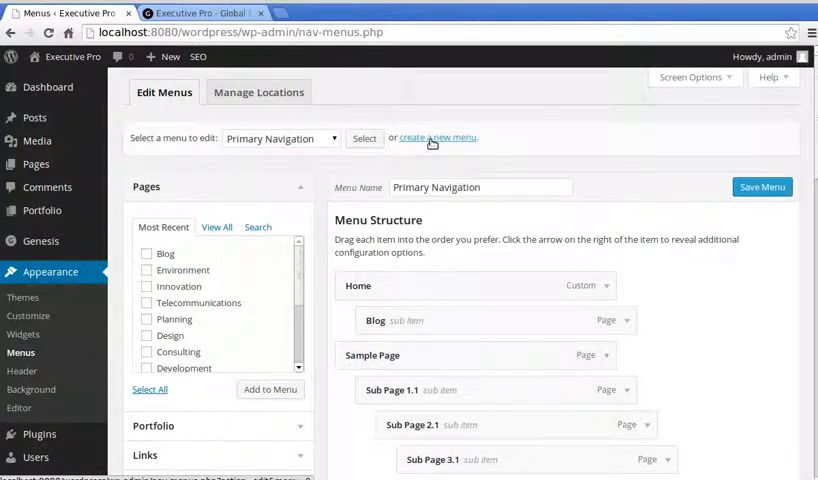
Create a new empty menu with the name 'My navbar'
left_click(438, 137)
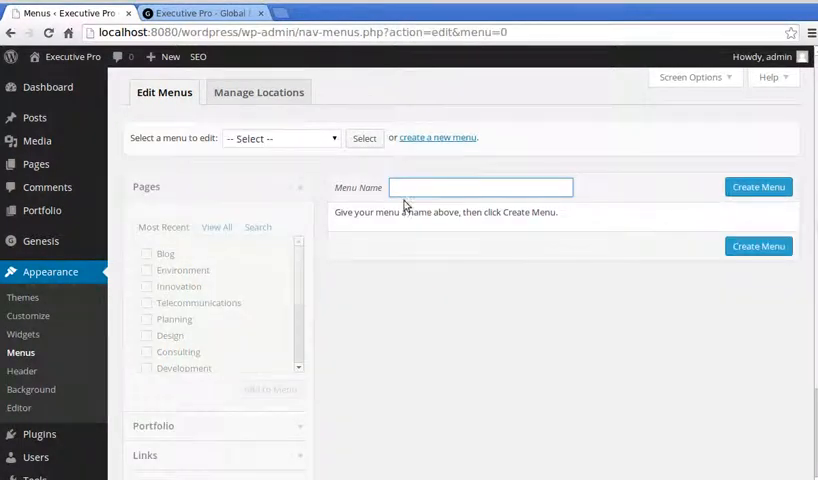
type("My")
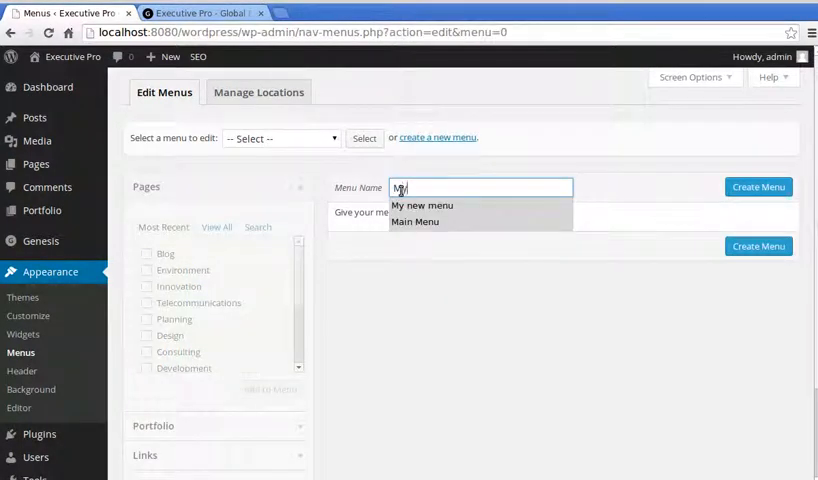
type("nav")
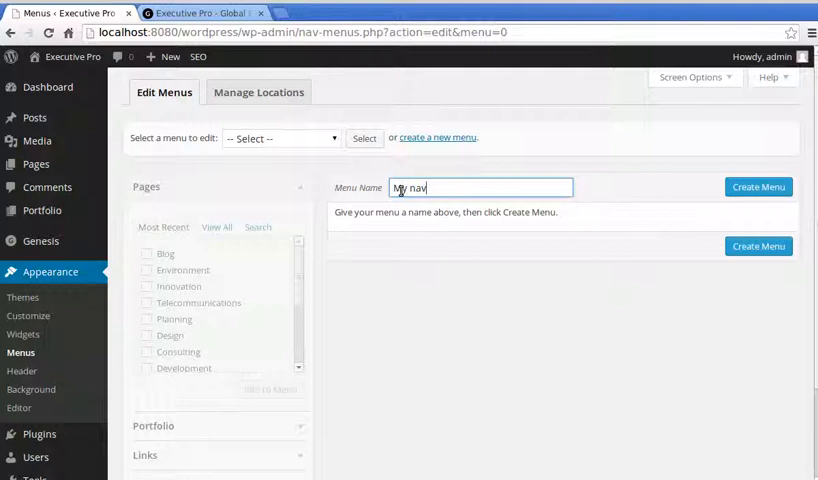
type("bar")
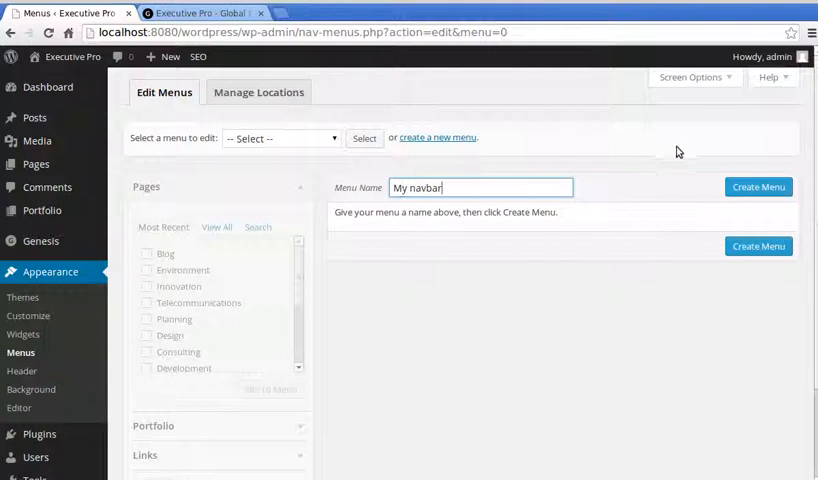
left_click(758, 187)
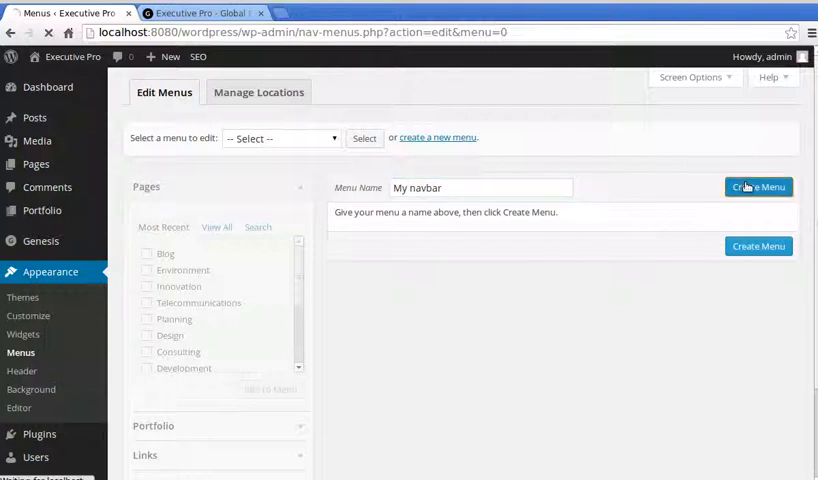
left_click(758, 187)
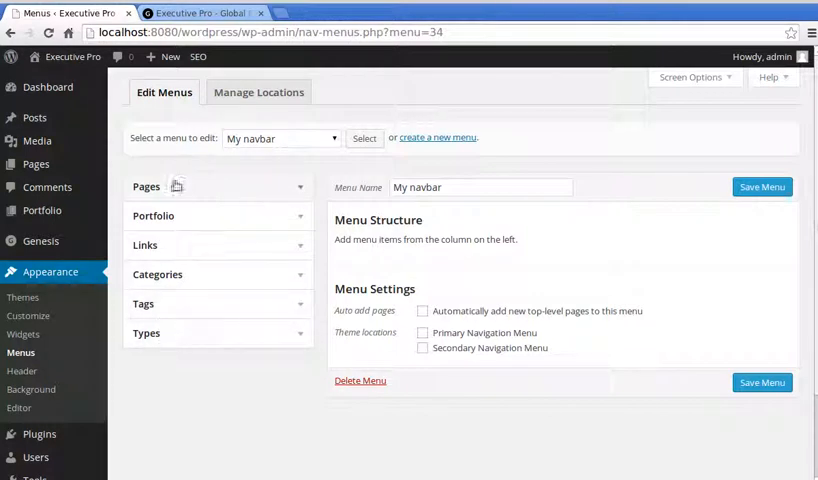
List all pages and tick the eight pages from Home down to Innovation
left_click(146, 186)
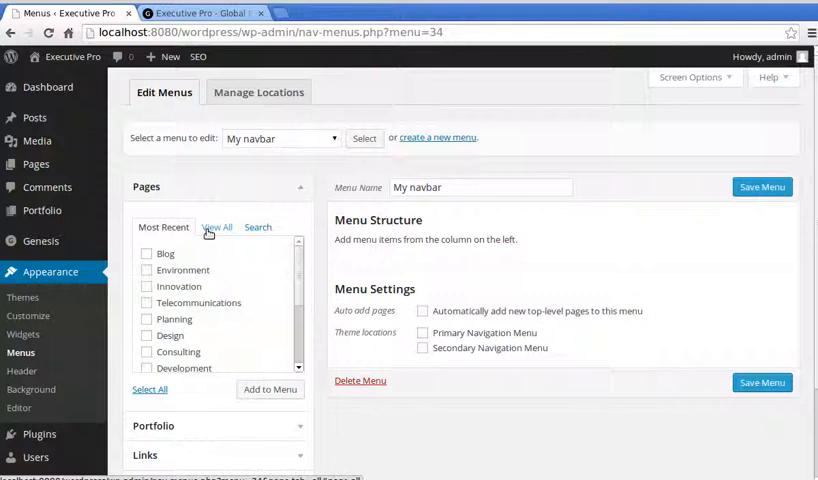
left_click(216, 227)
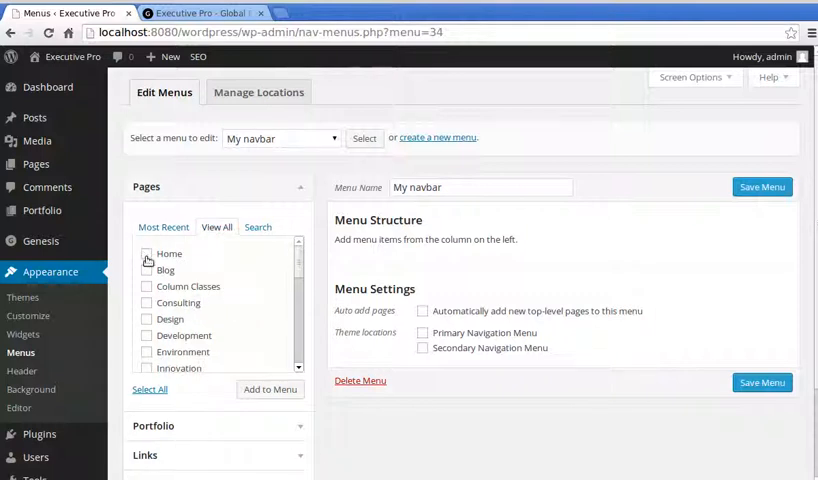
left_click(145, 253)
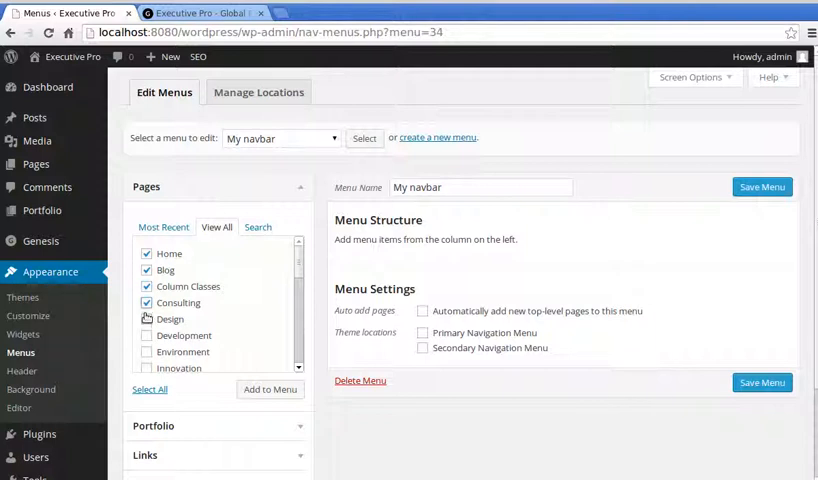
scroll("down", 3)
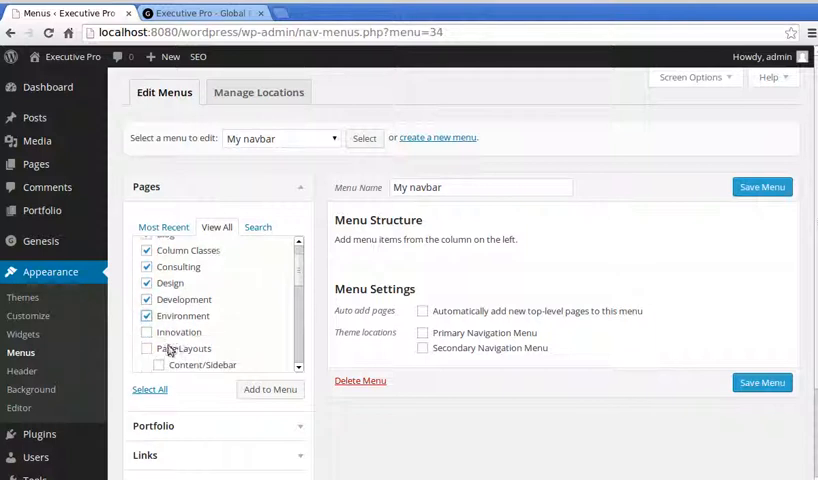
left_click(147, 331)
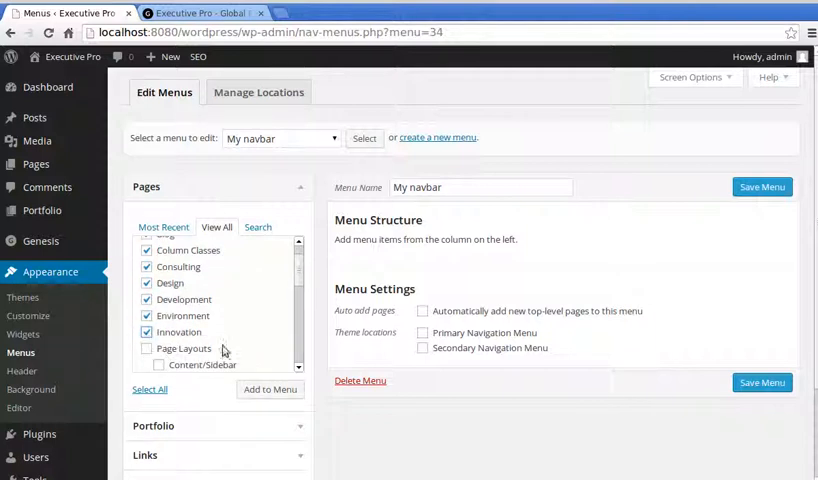
mouse_move(200, 306)
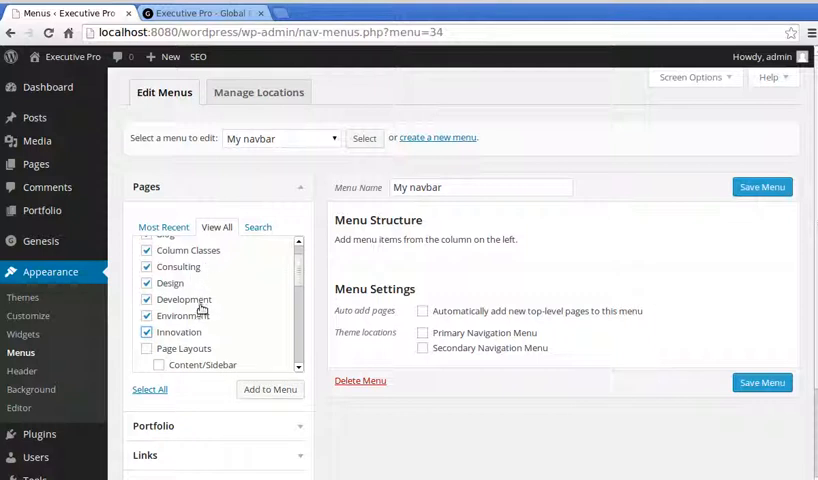
scroll("up", 3)
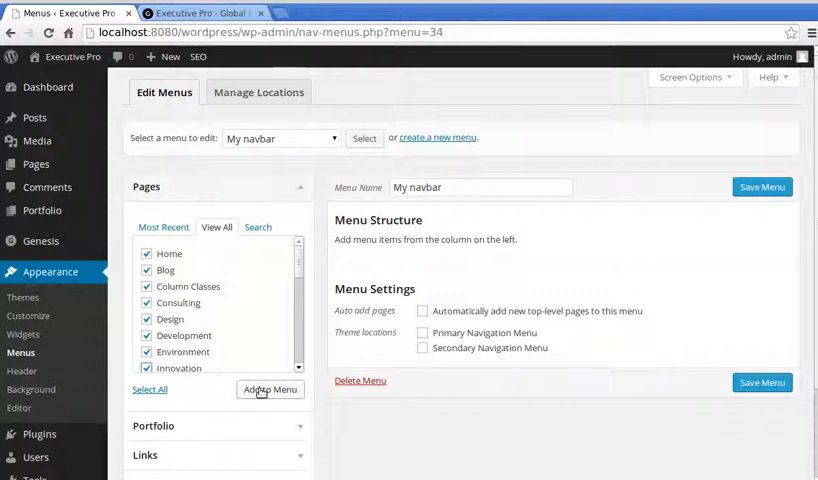
Add the eight ticked pages to My navbar
left_click(270, 389)
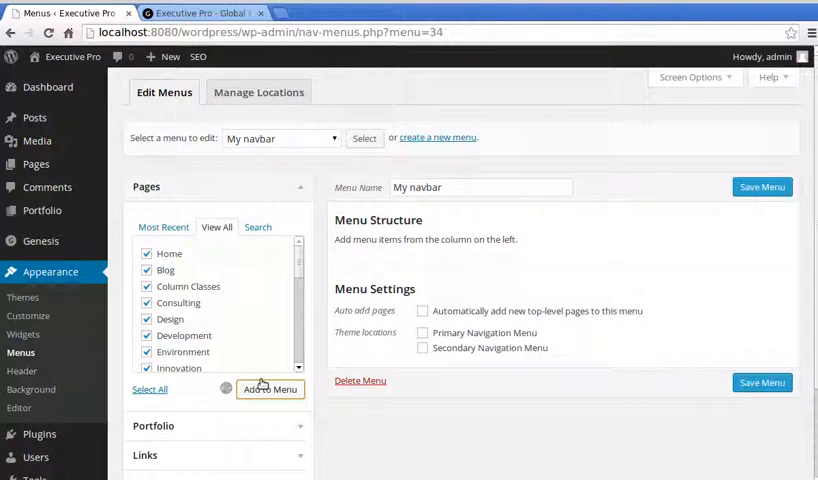
left_click(269, 389)
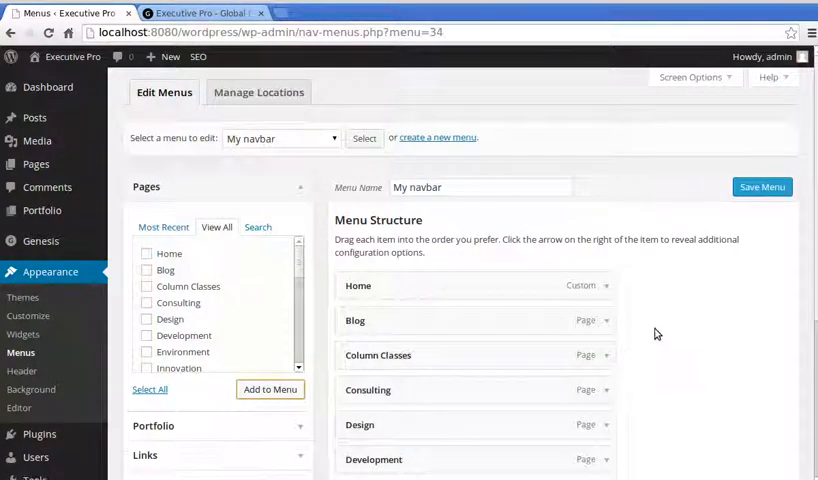
scroll("down", 3)
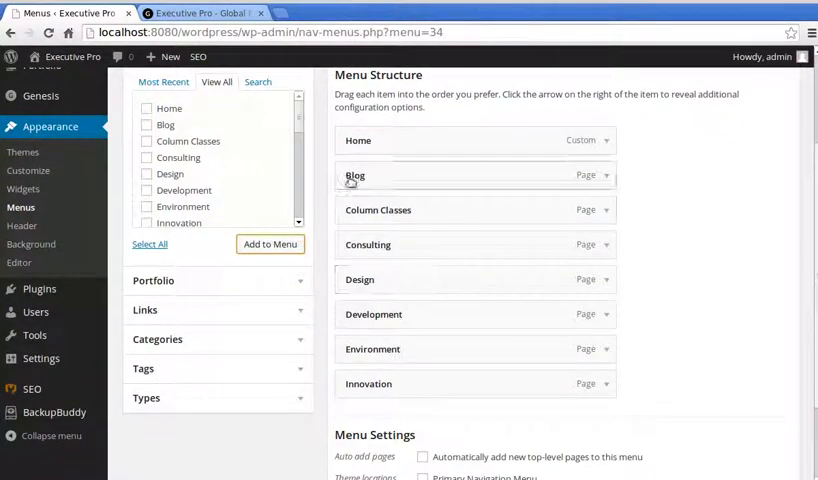
mouse_move(362, 301)
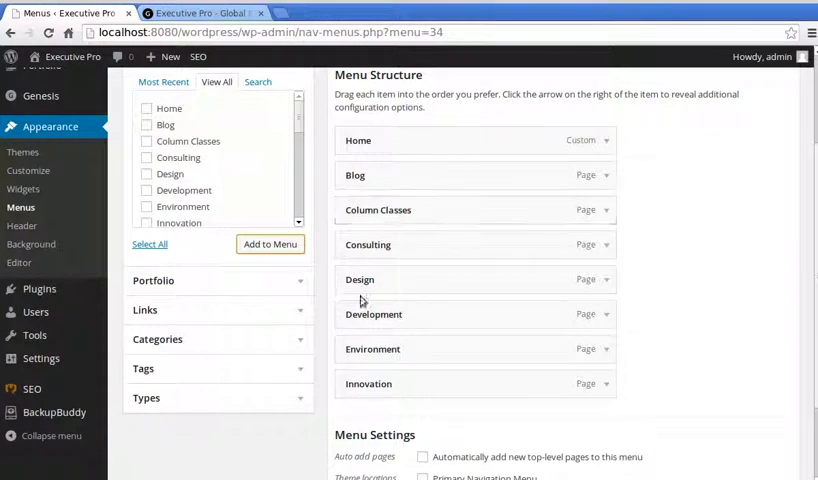
mouse_move(419, 406)
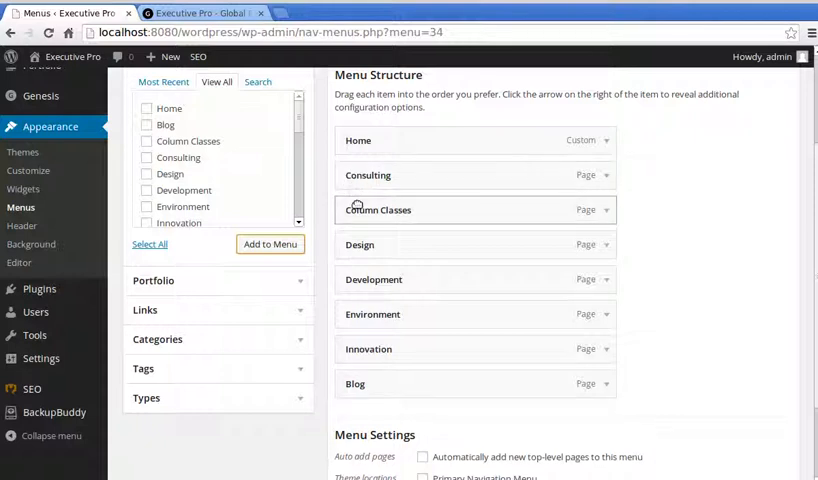
mouse_move(356, 209)
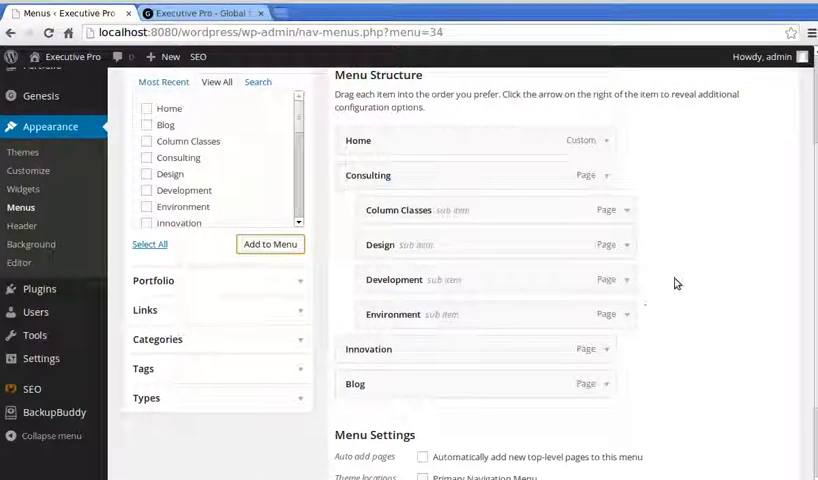
Nest Column Classes, Design, Development and Environment under Consulting and save the menu
scroll("down", 3)
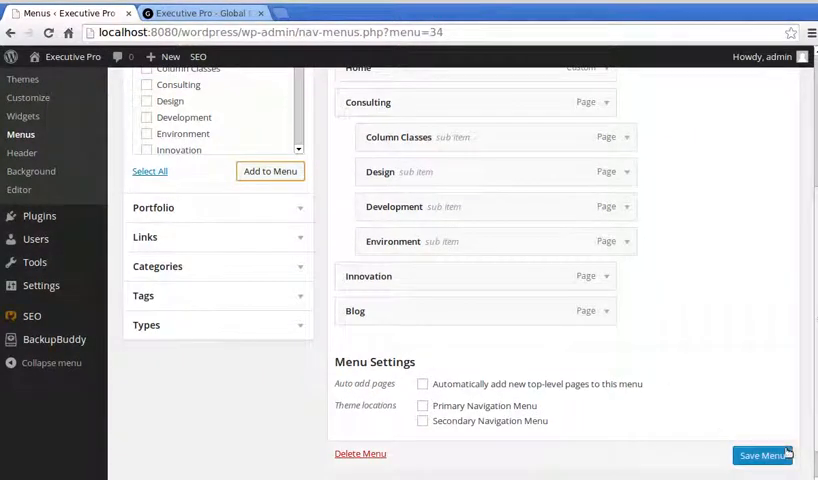
left_click(762, 455)
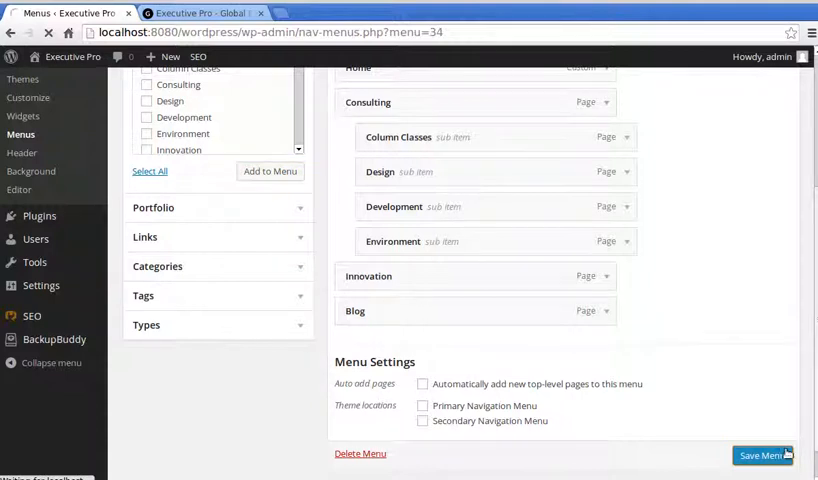
left_click(762, 455)
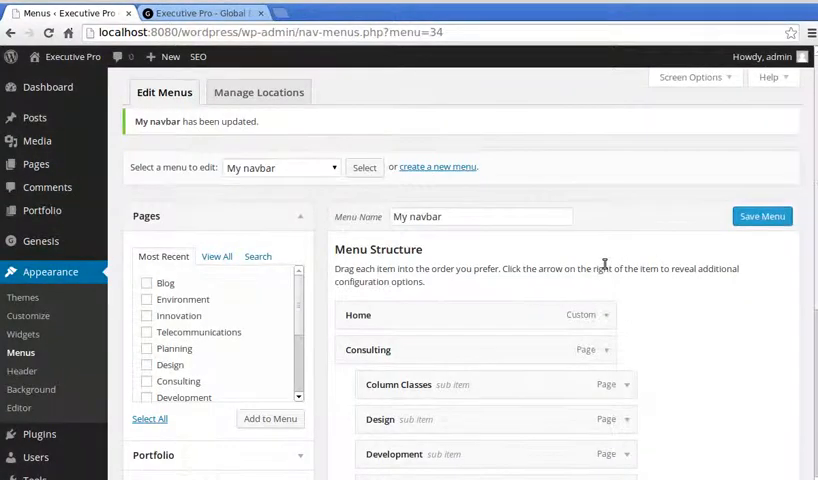
scroll("down", 3)
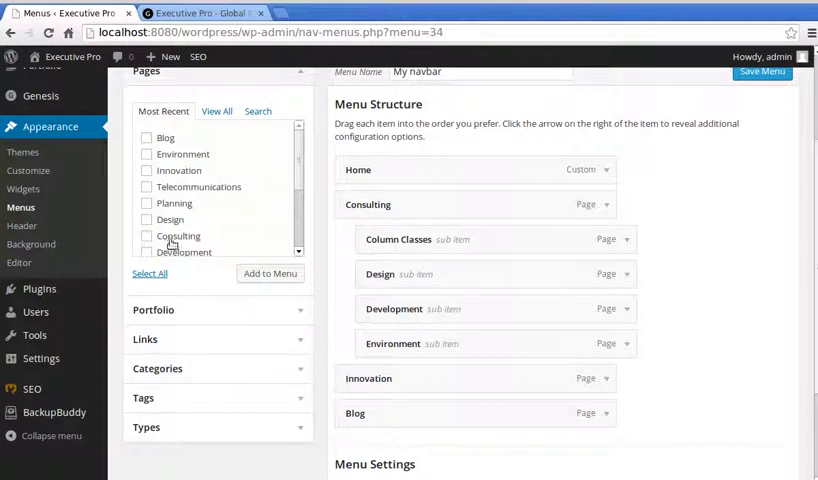
left_click(762, 71)
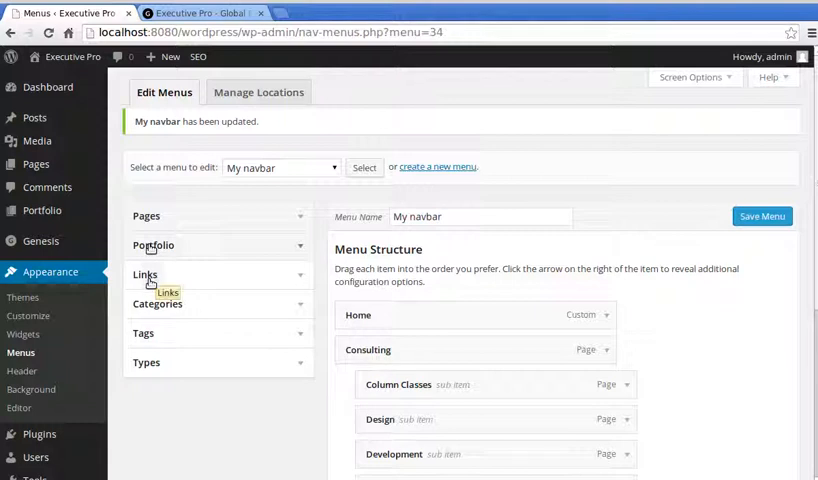
left_click(145, 274)
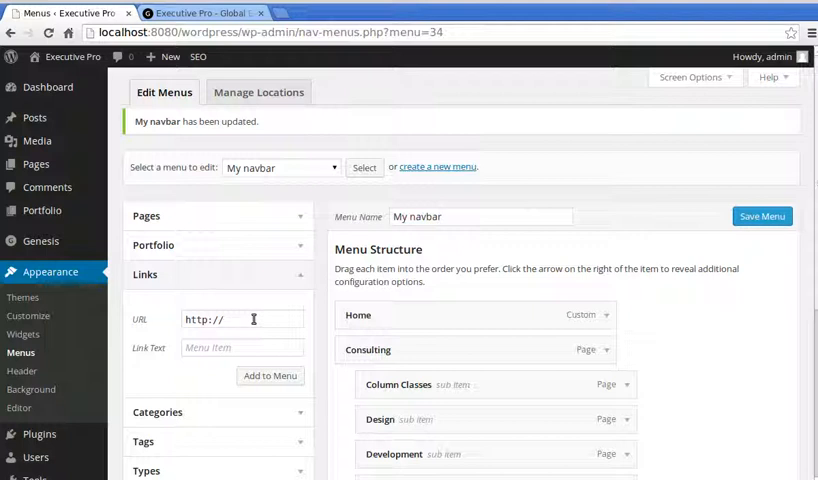
triple_click(241, 319)
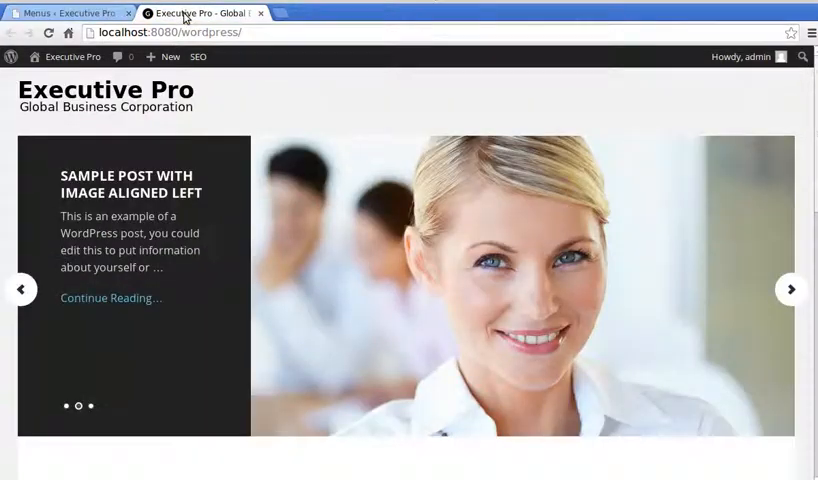
left_click(160, 32)
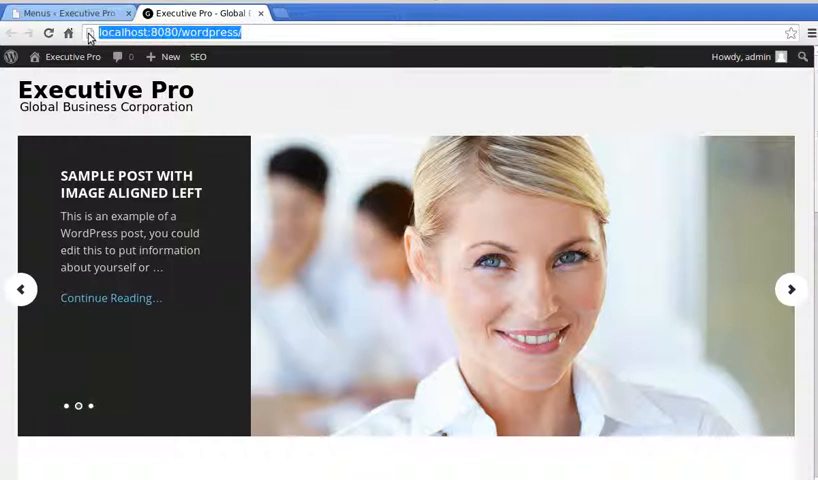
left_click(65, 13)
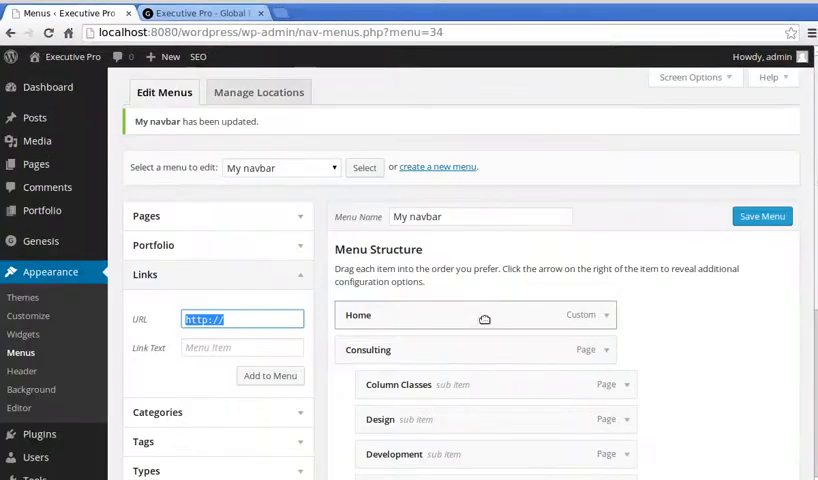
left_click(241, 347)
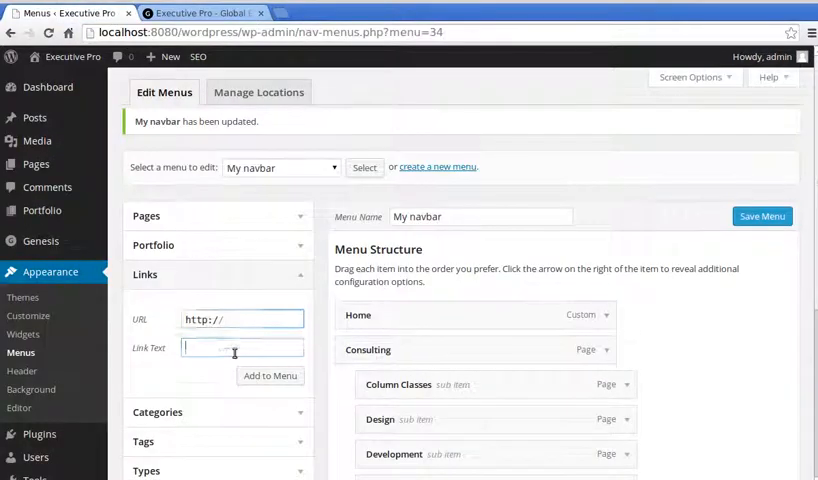
left_click(241, 319)
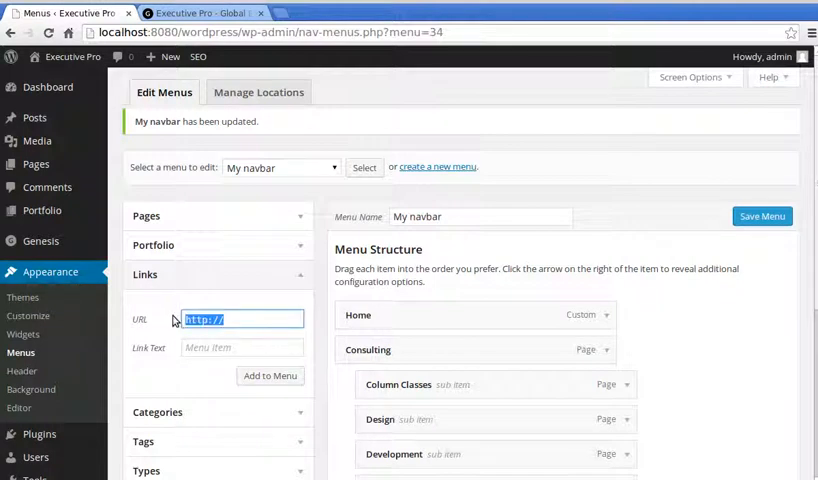
left_click(240, 347)
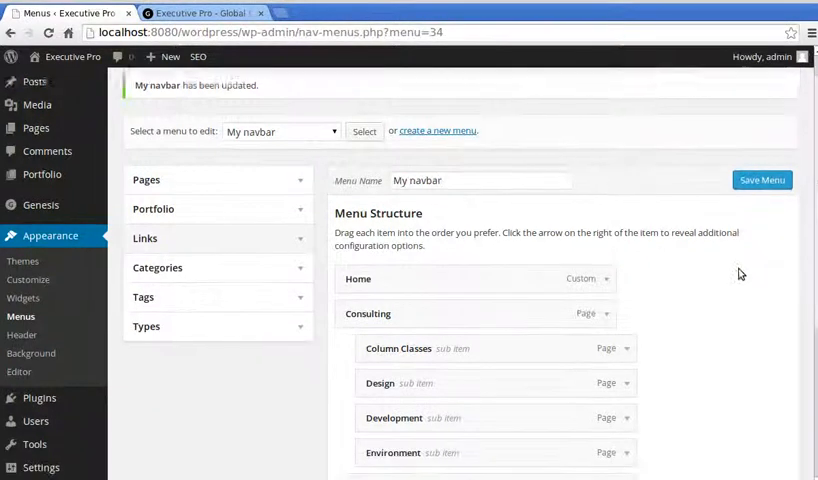
Save My navbar once more, keeping Consulting and its sub-items intact
scroll("down", 3)
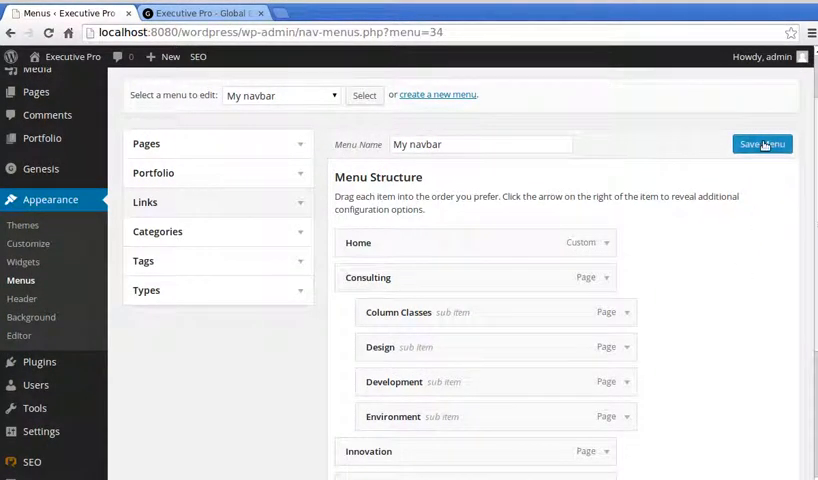
left_click(762, 144)
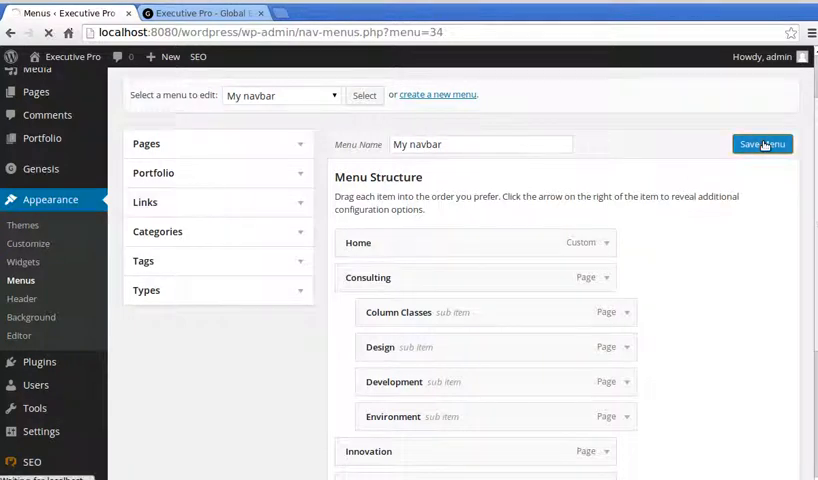
left_click(762, 143)
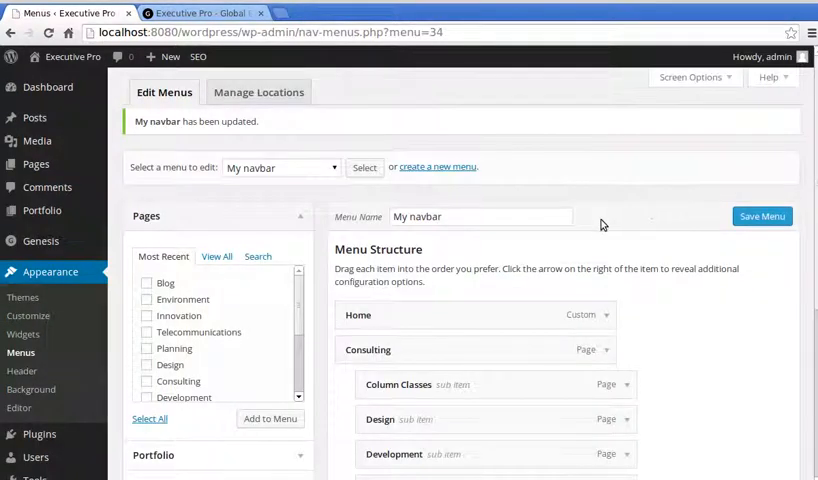
mouse_move(166, 328)
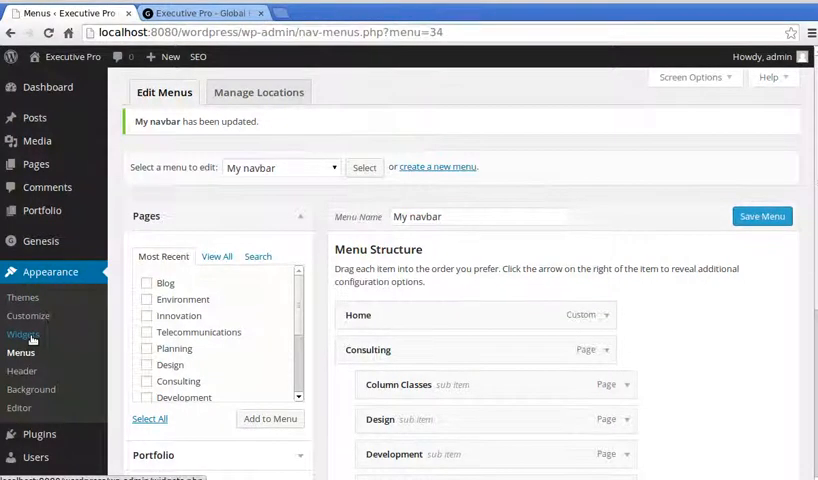
Add a Custom Menu widget to Header Right and select My navbar as its menu
left_click(23, 334)
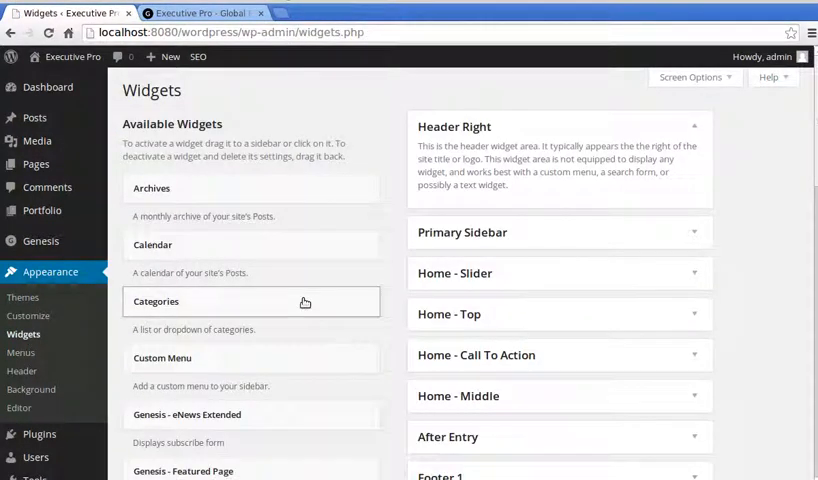
mouse_move(494, 133)
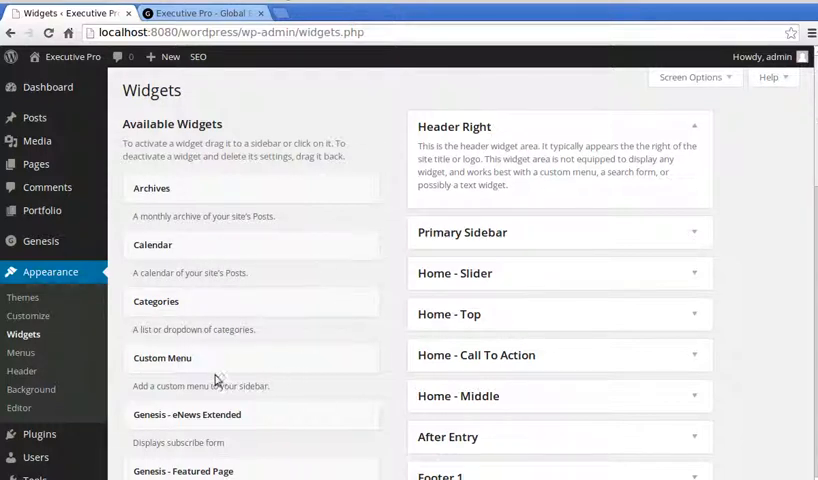
left_click(162, 358)
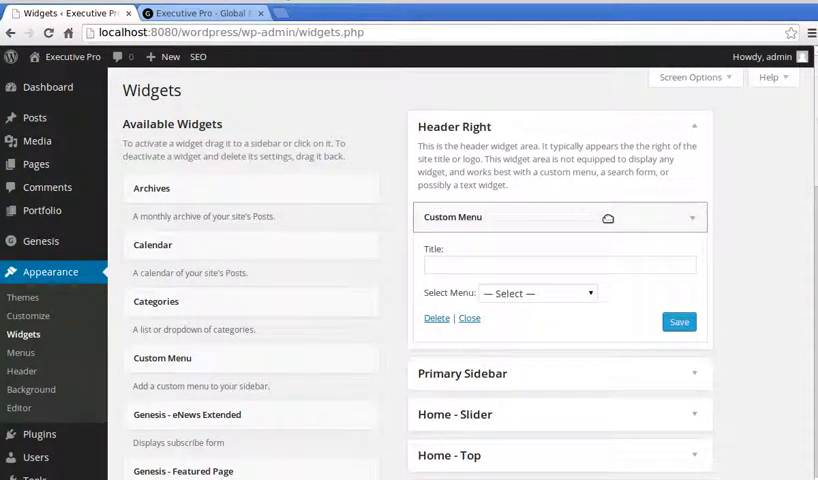
left_click(537, 293)
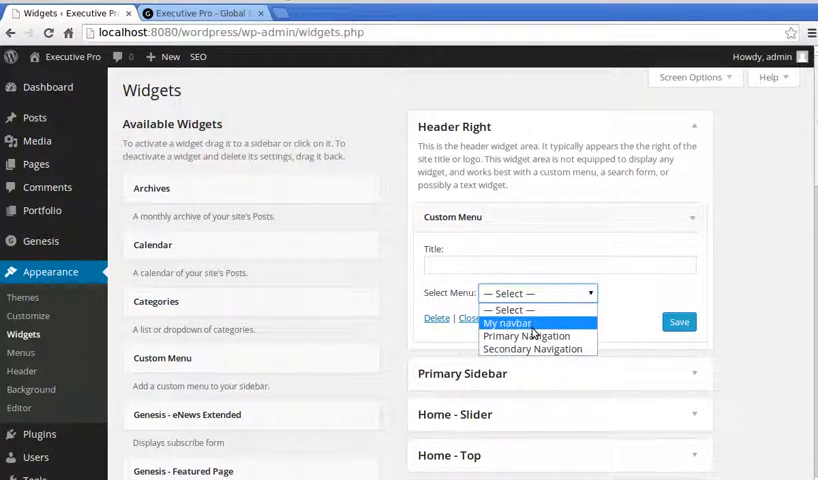
left_click(507, 322)
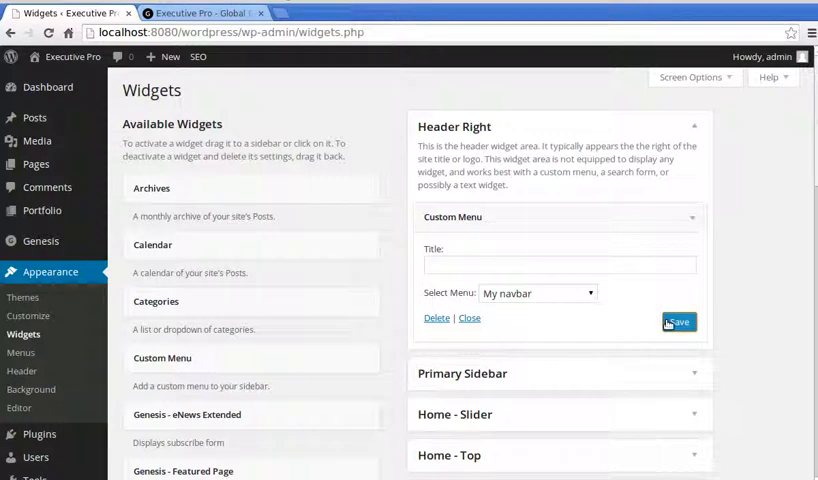
mouse_move(220, 67)
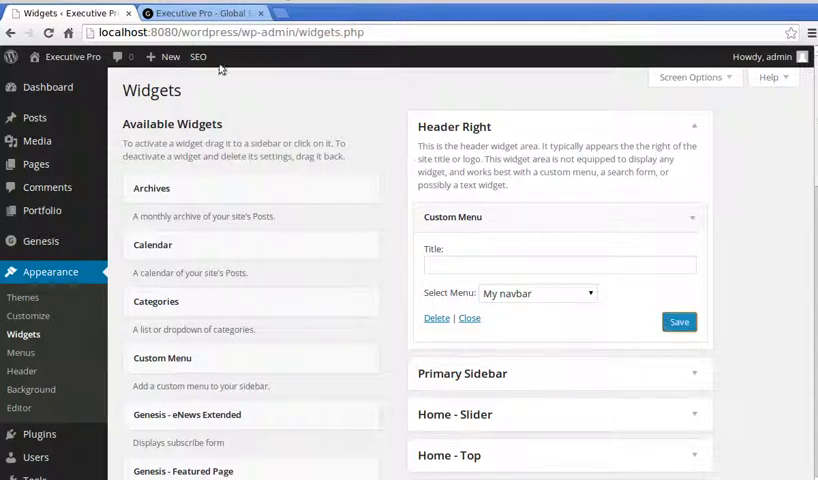